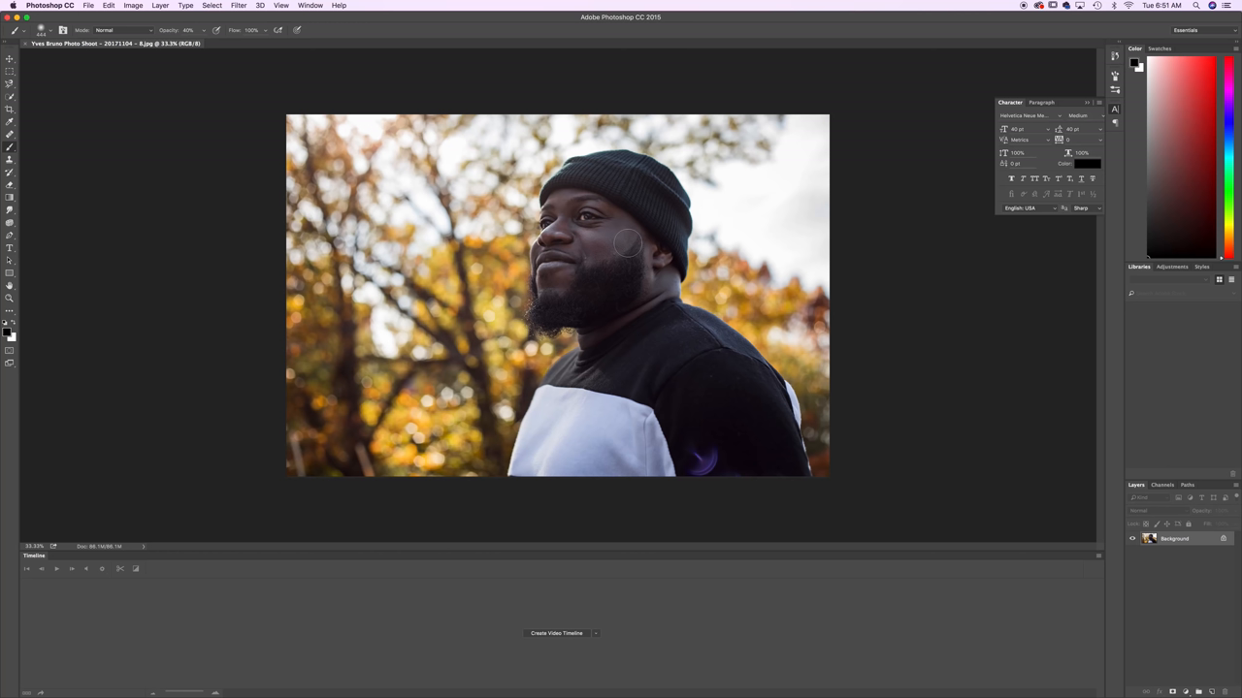
Step: Paint a Quick Selection over the man to isolate him from the autumn trees
click(1137, 268)
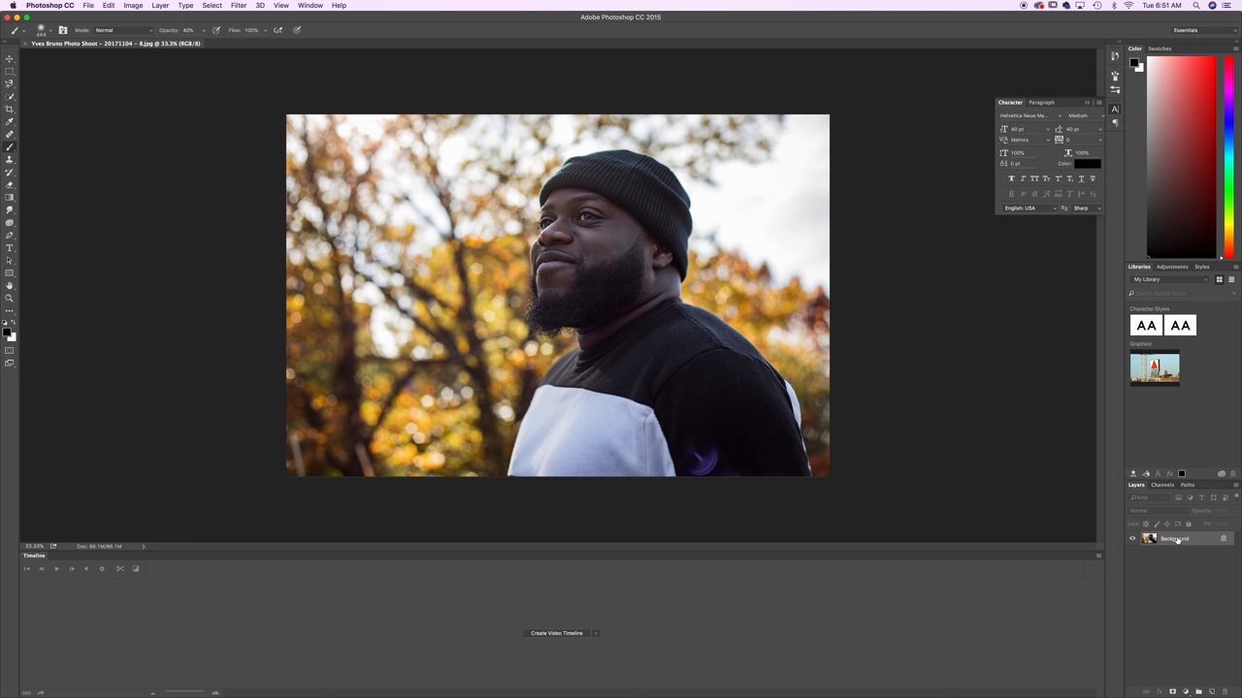
mouse_move(9, 100)
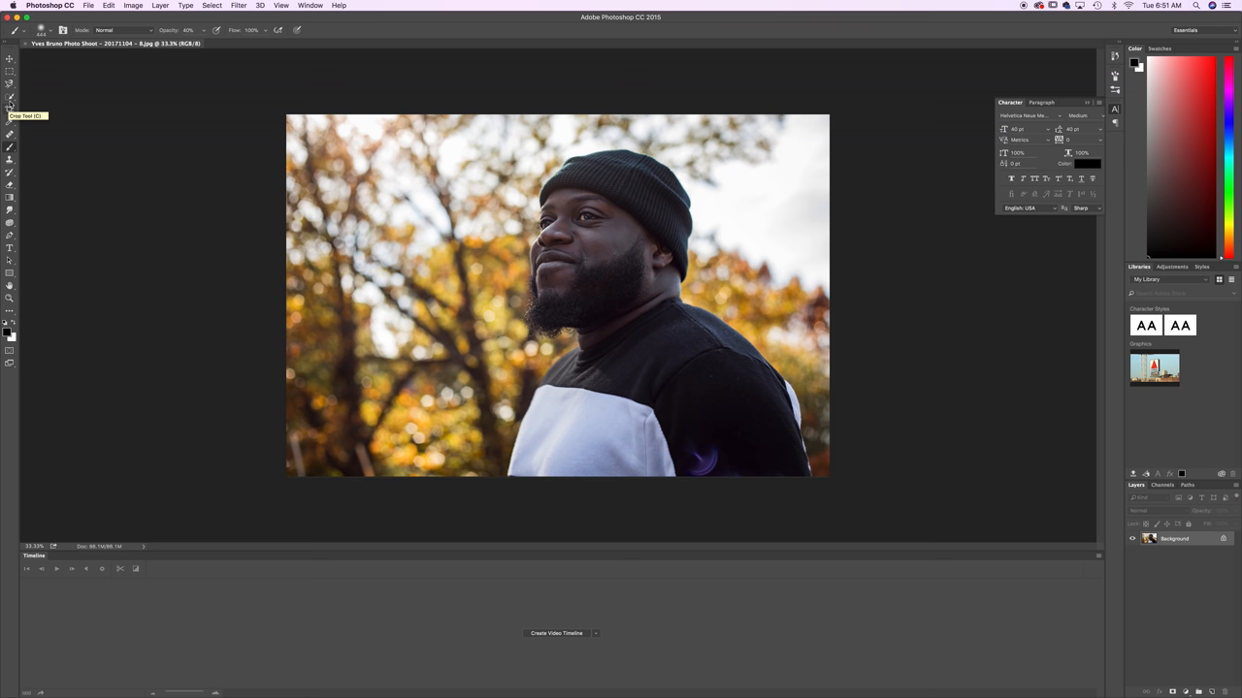
click(10, 120)
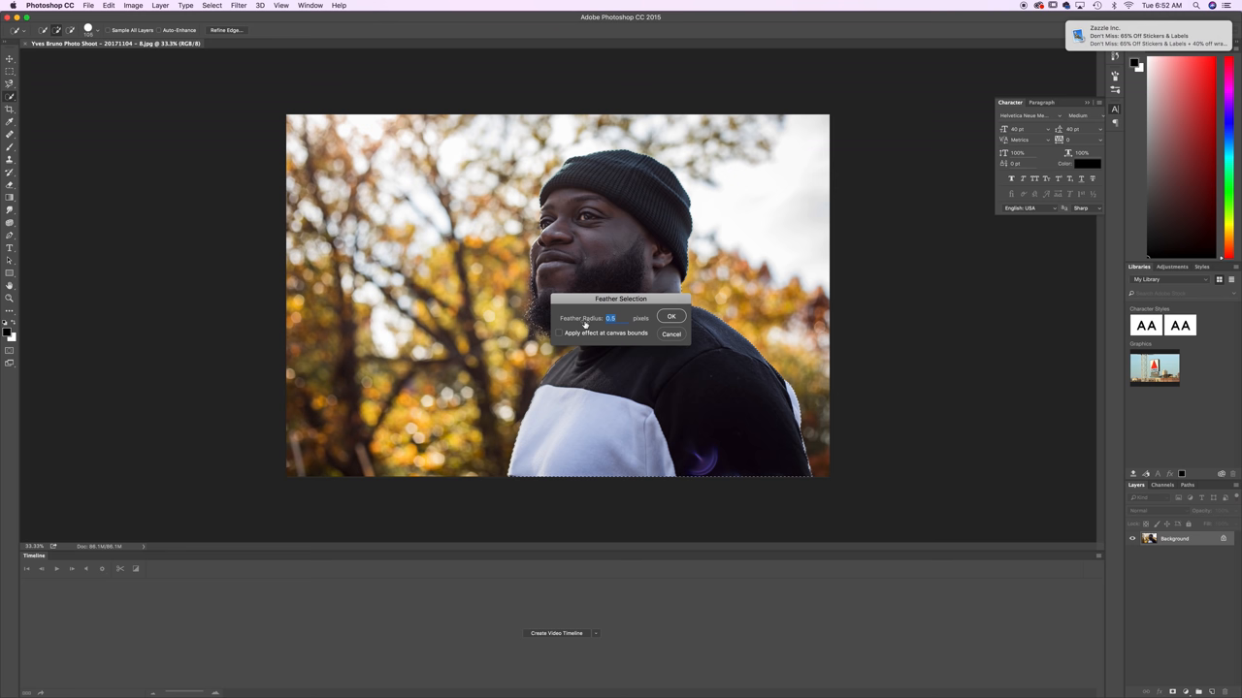
Step: Feather the selection, copy the man to a new layer and name it Model
click(671, 316)
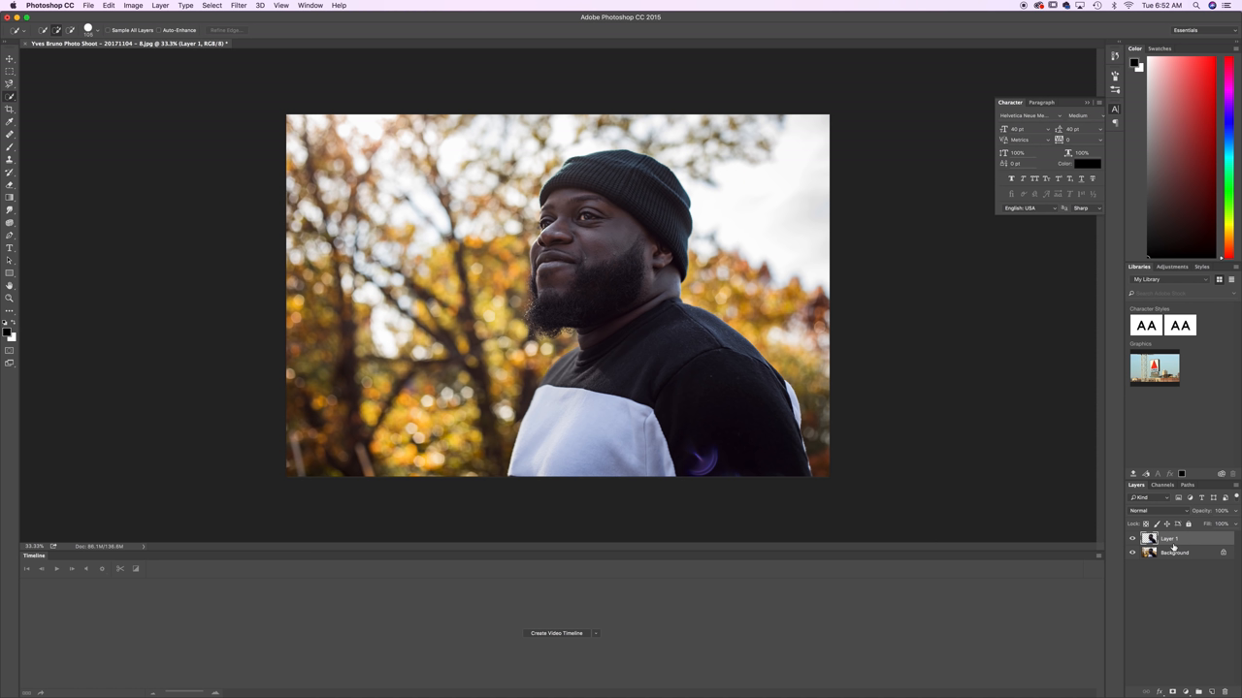
double_click(1167, 539)
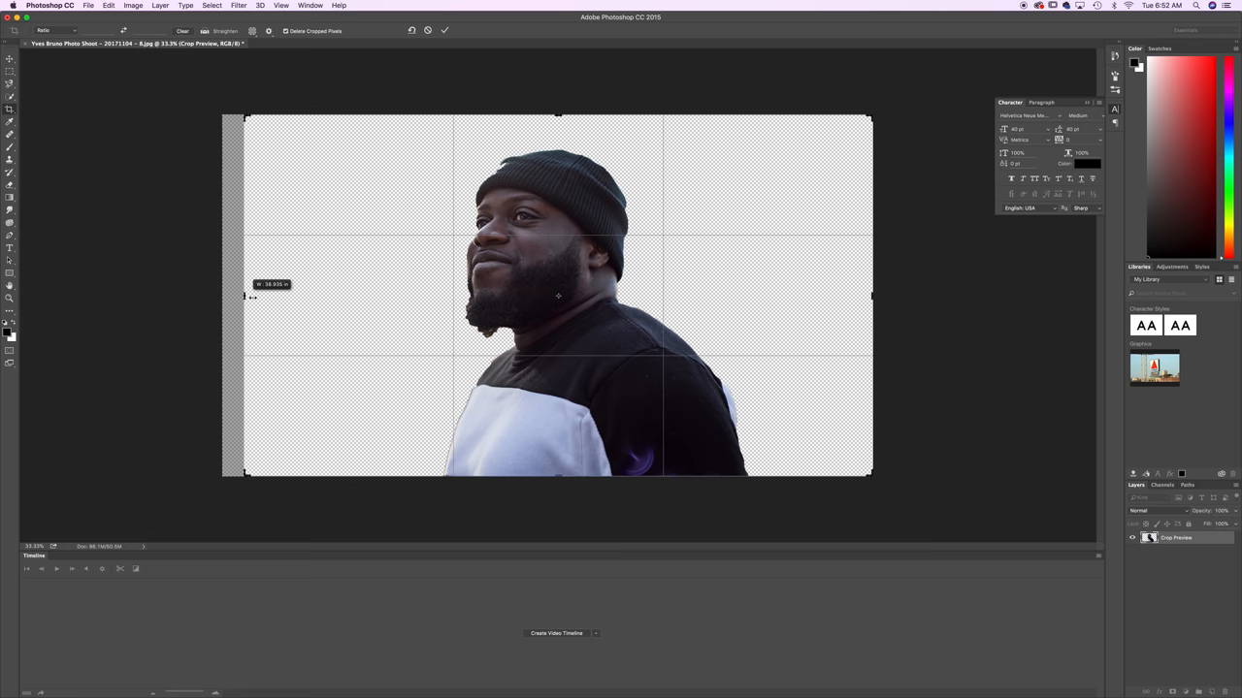
Step: Crop the canvas in from the left edge around the cut-out man and commit
drag(245, 295, 295, 294)
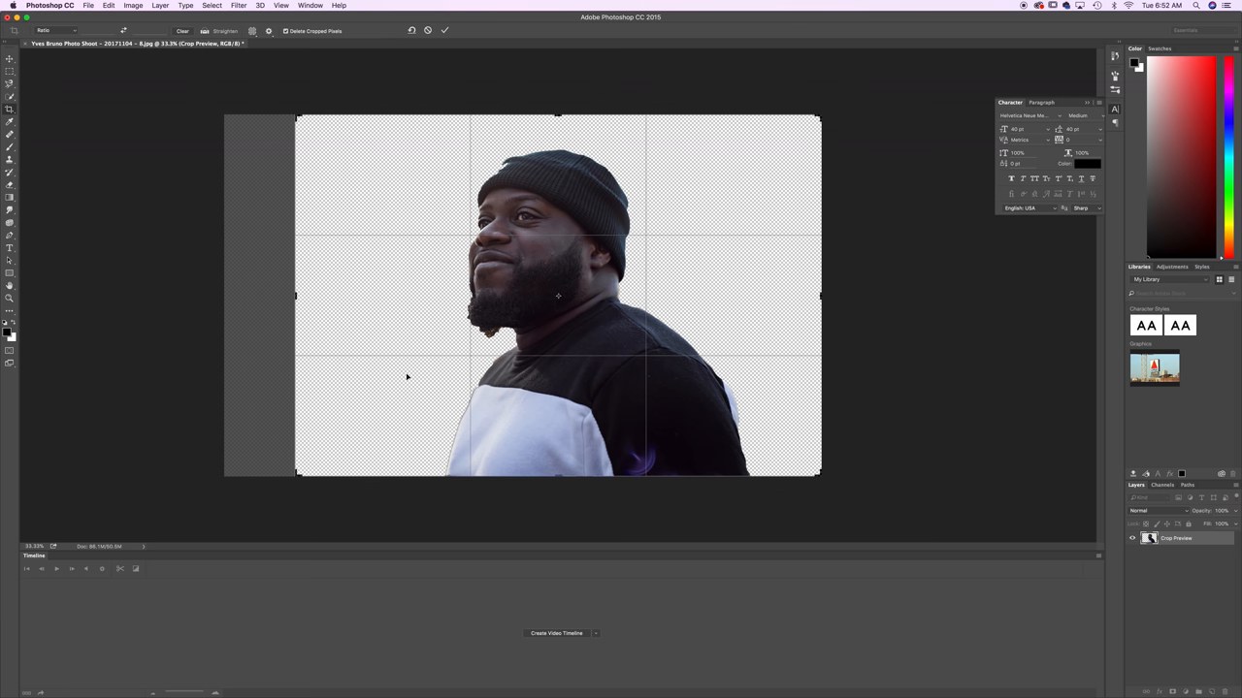
click(447, 31)
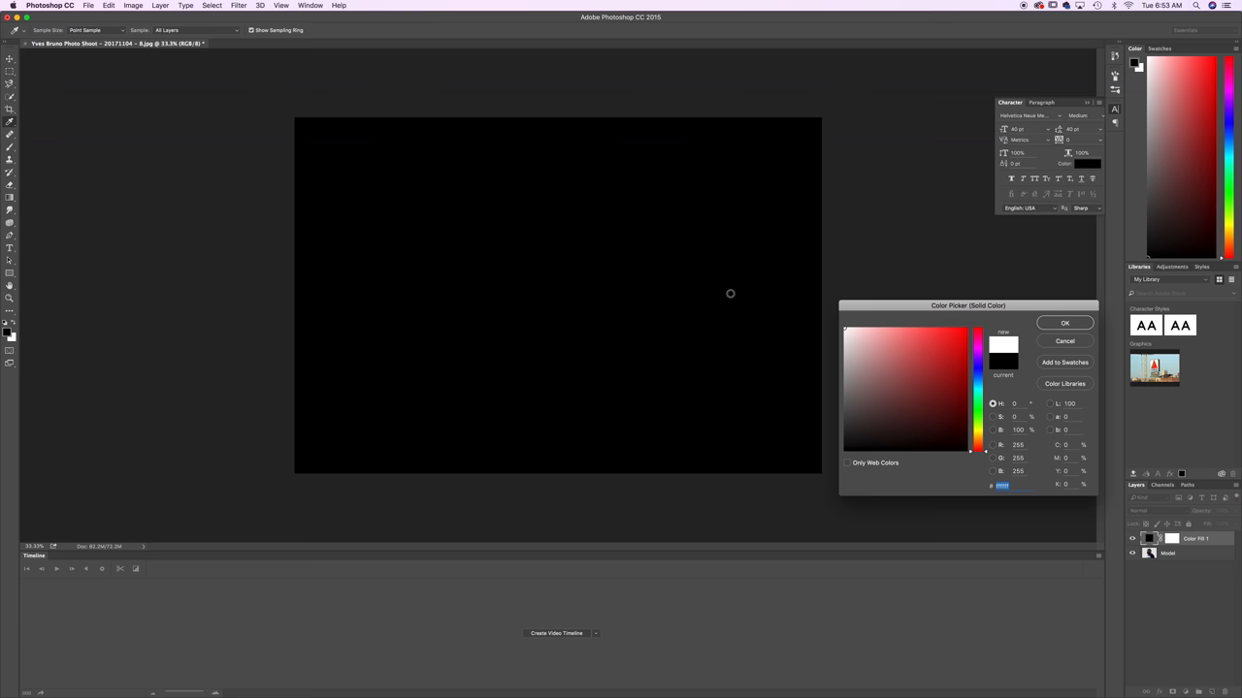
Step: Make the new Solid Color fill layer white and place it beneath the Model layer
click(1063, 322)
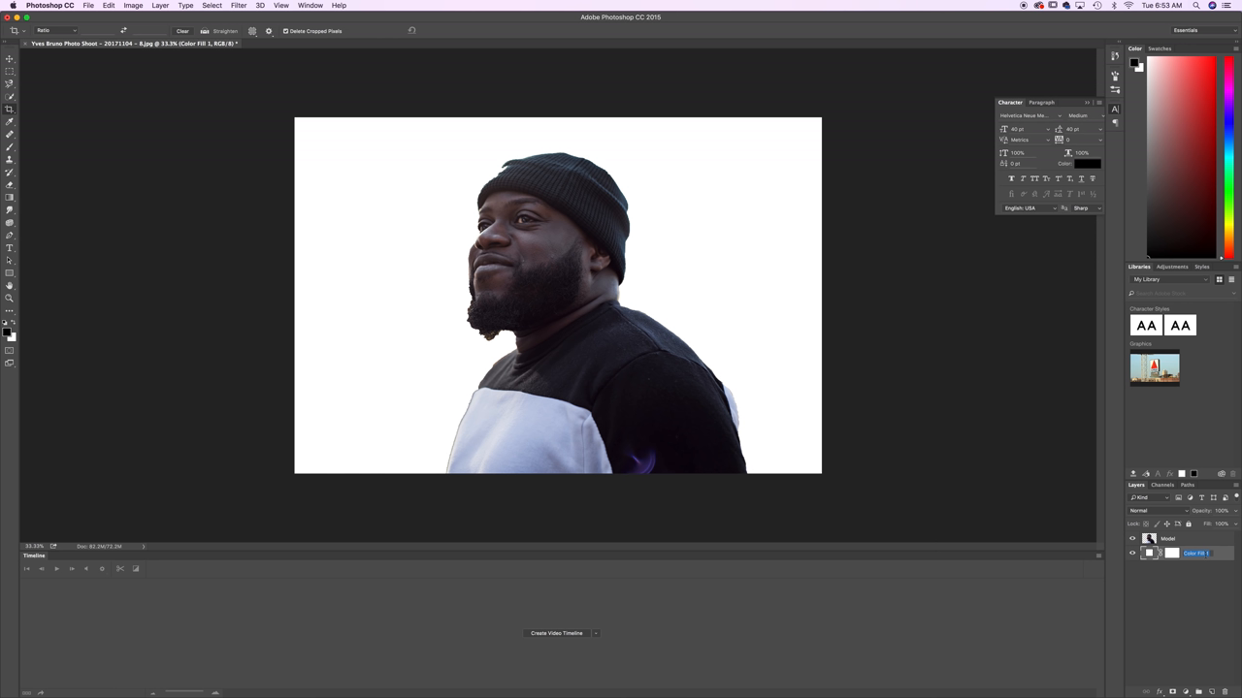
click(1193, 553)
text(BG)
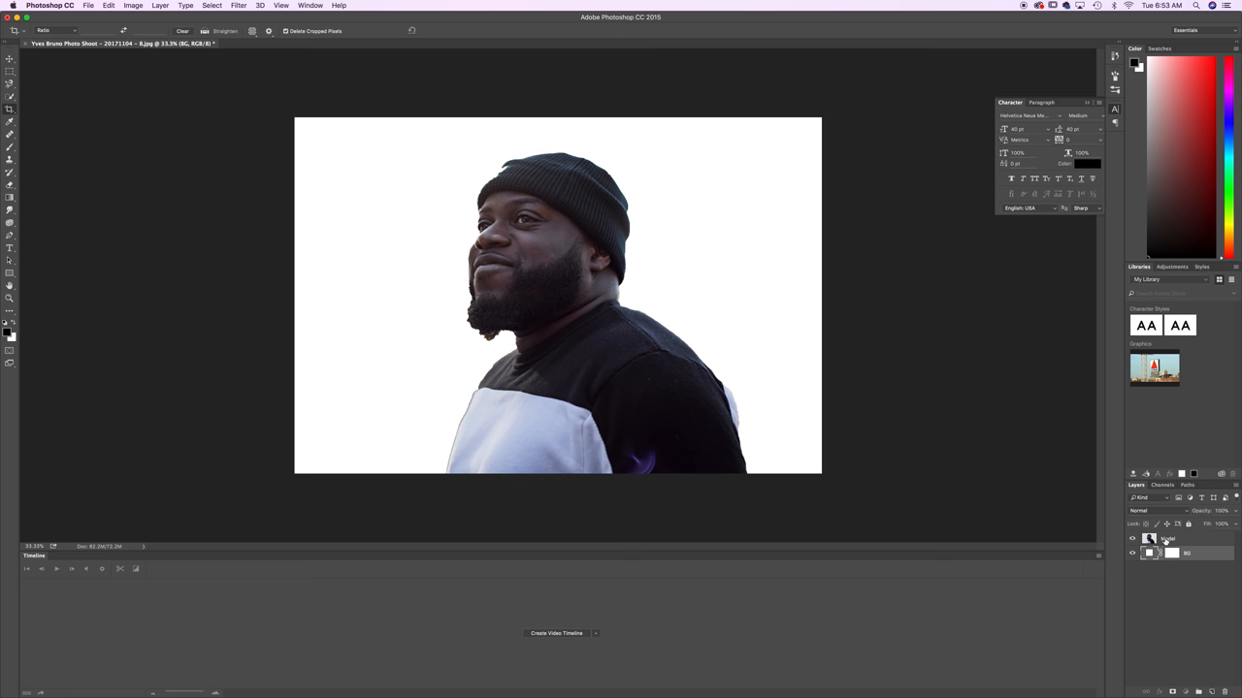
Step: Confirm BG as the white fill layer's new name
click(132, 6)
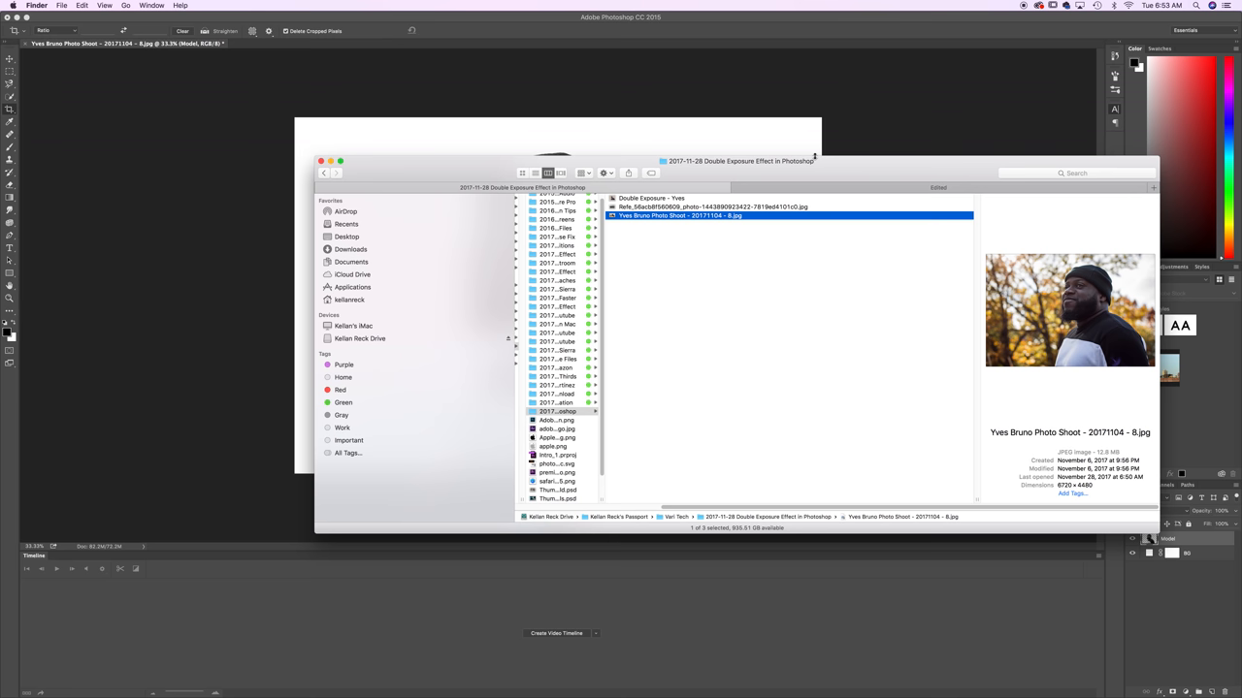
Step: Place the mountain landscape photo from the project folder into the document as a new layer
double_click(714, 206)
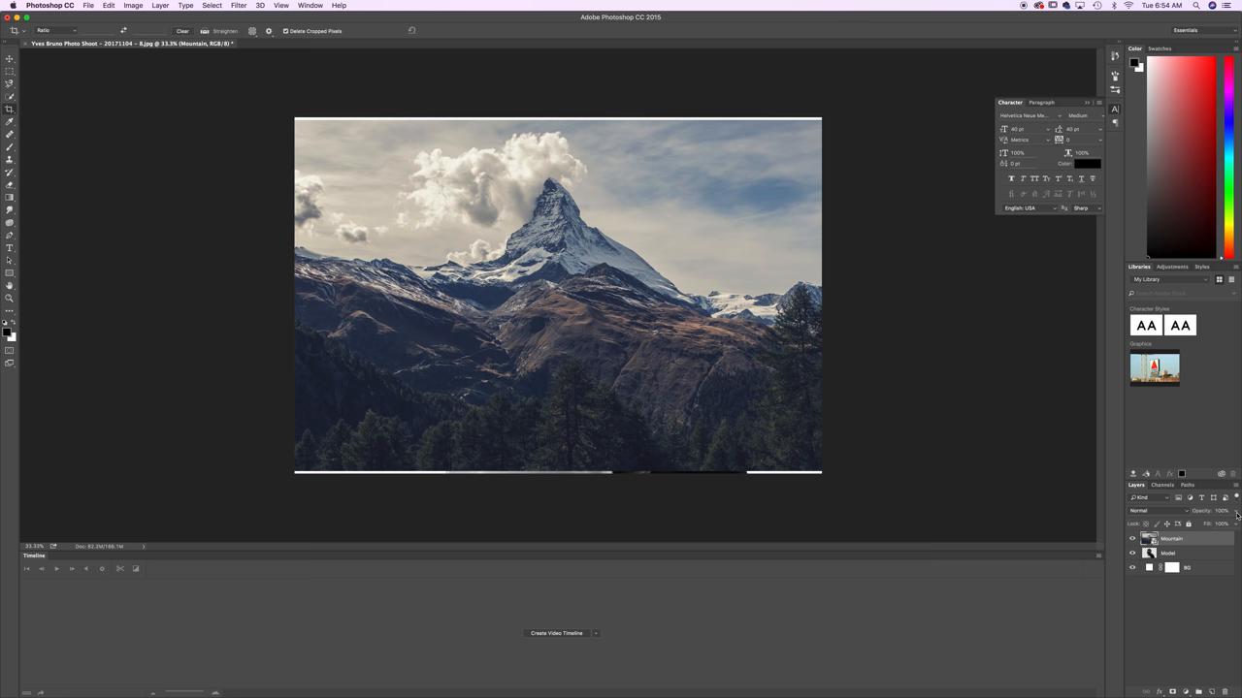
Step: Lower the Mountain layer's opacity and Flip Horizontal within Free Transform over the man
drag(1232, 524, 1214, 524)
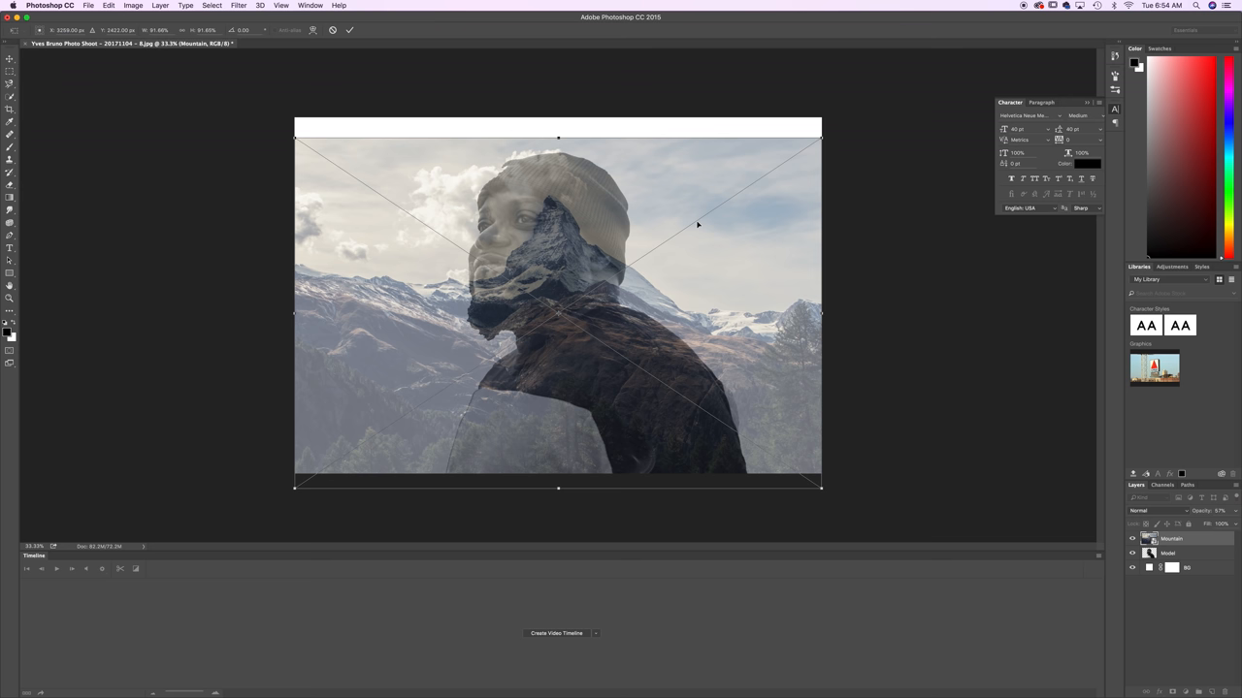
right_click(696, 225)
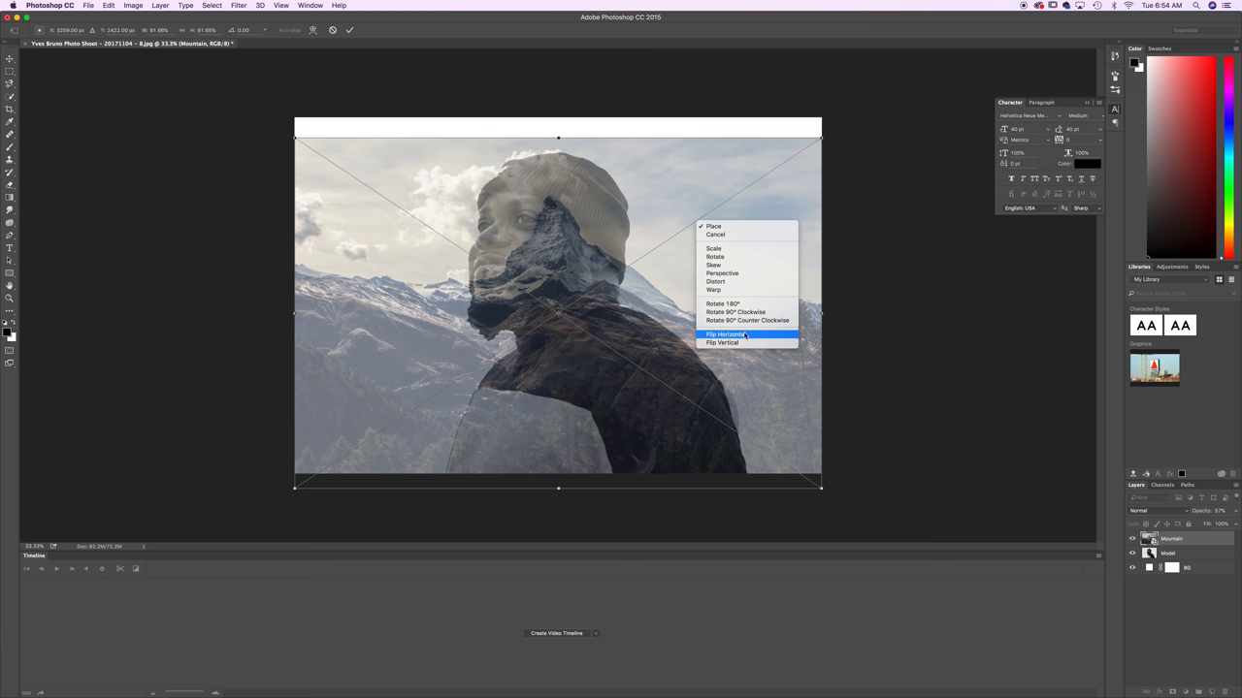
click(725, 334)
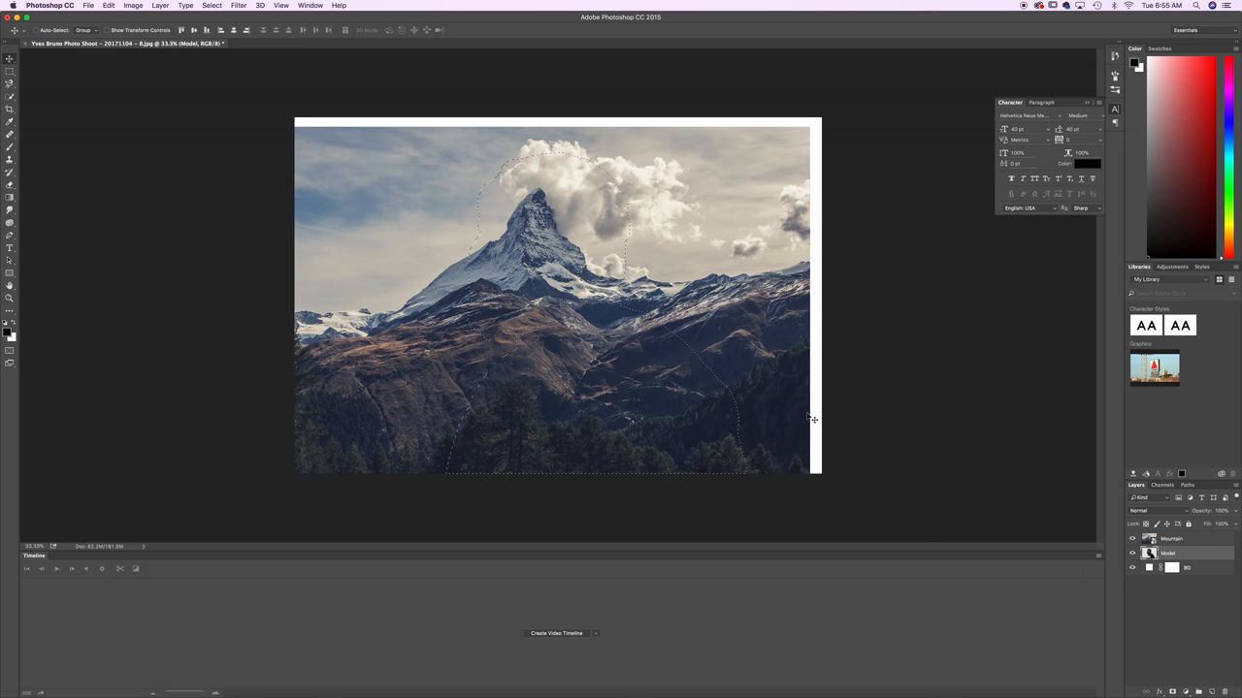
Step: Clip the mountain layer into the man's silhouette and mask a Model copy above it
click(1172, 540)
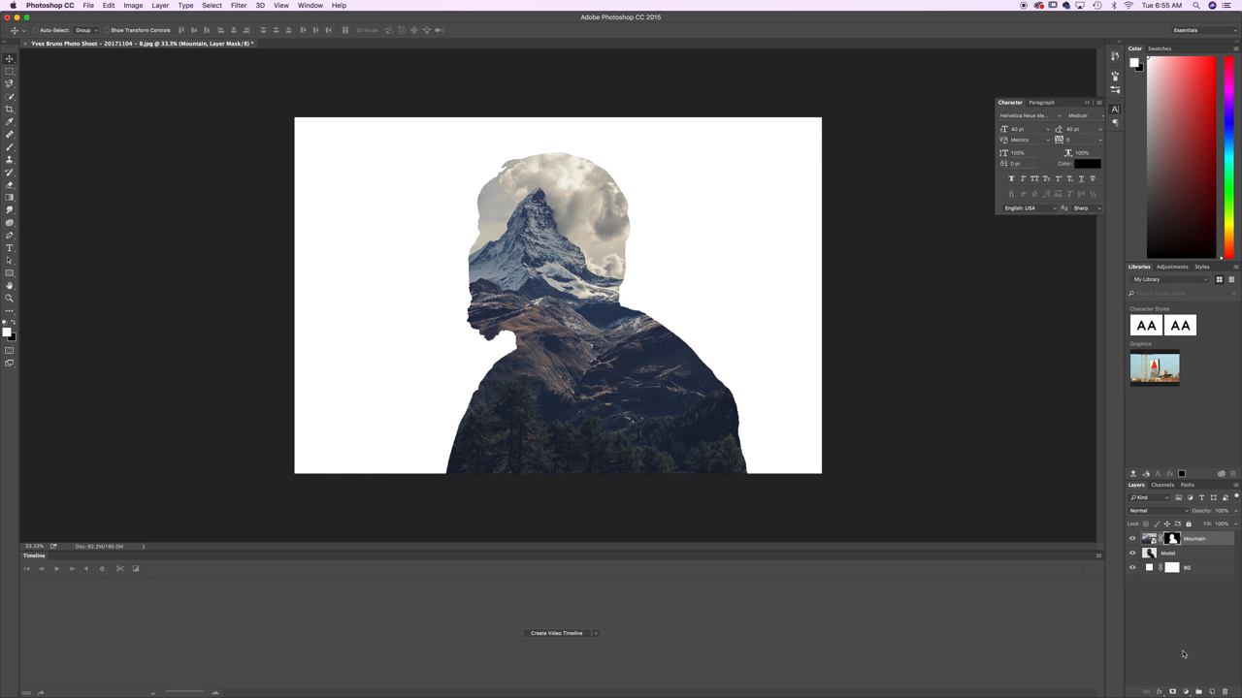
mouse_move(1168, 551)
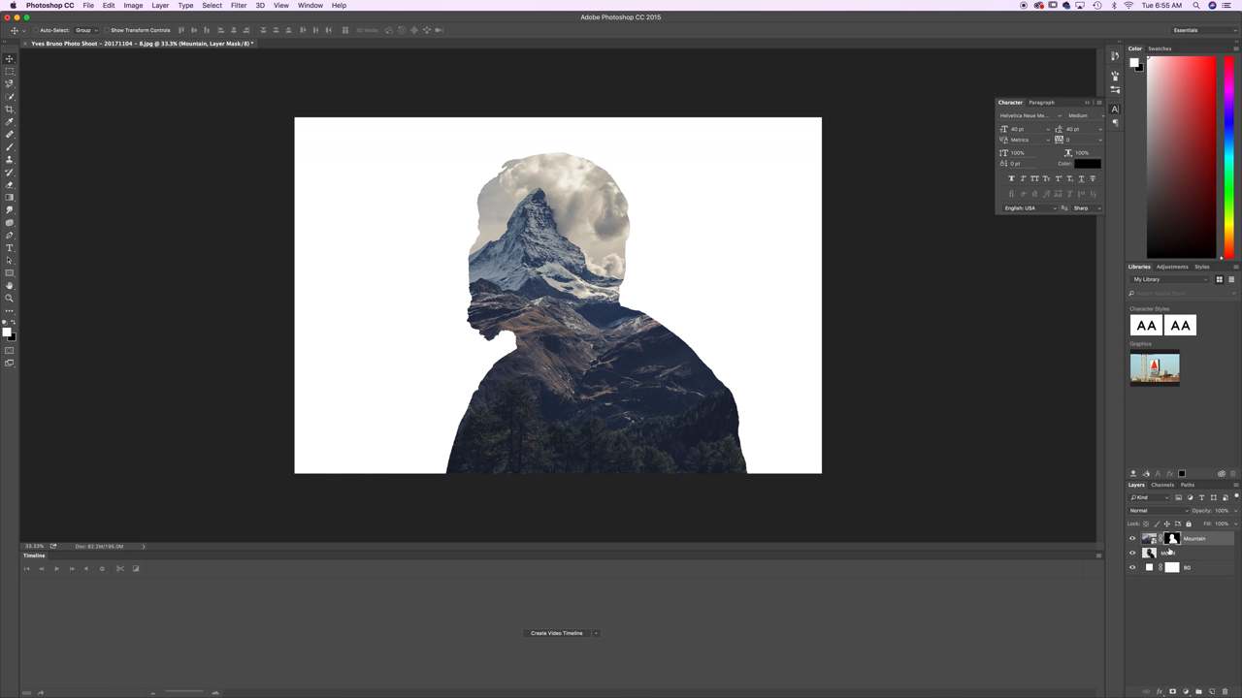
mouse_move(1150, 553)
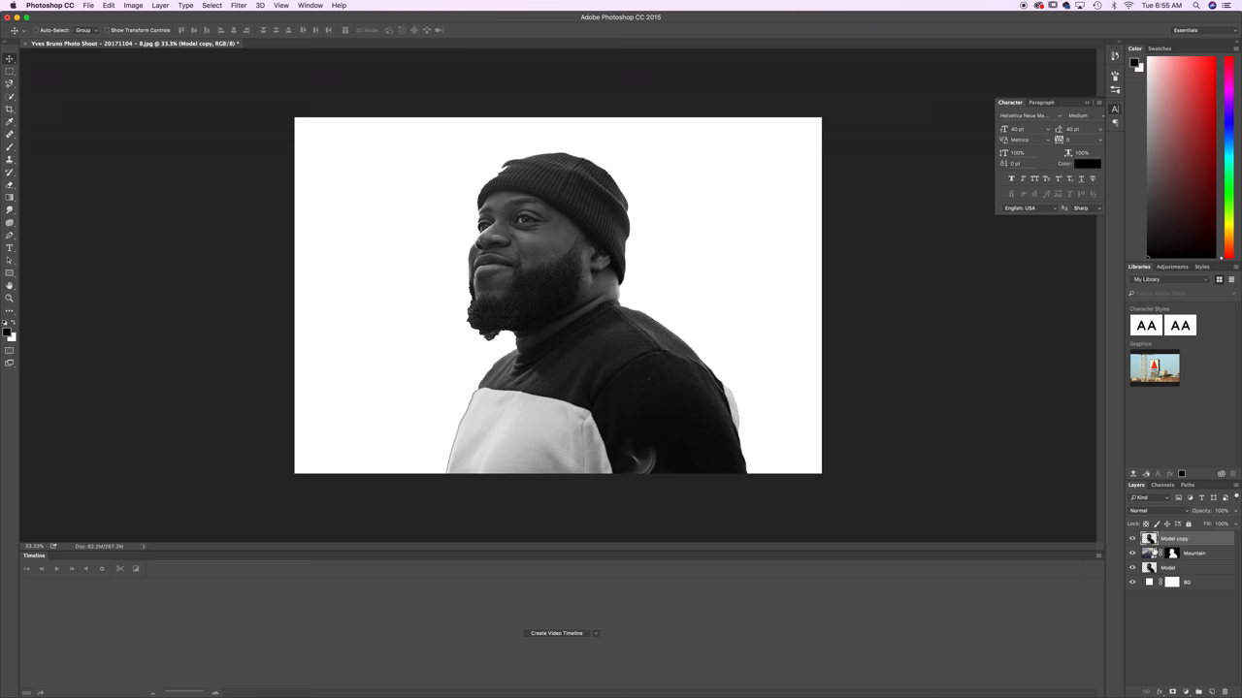
click(1155, 512)
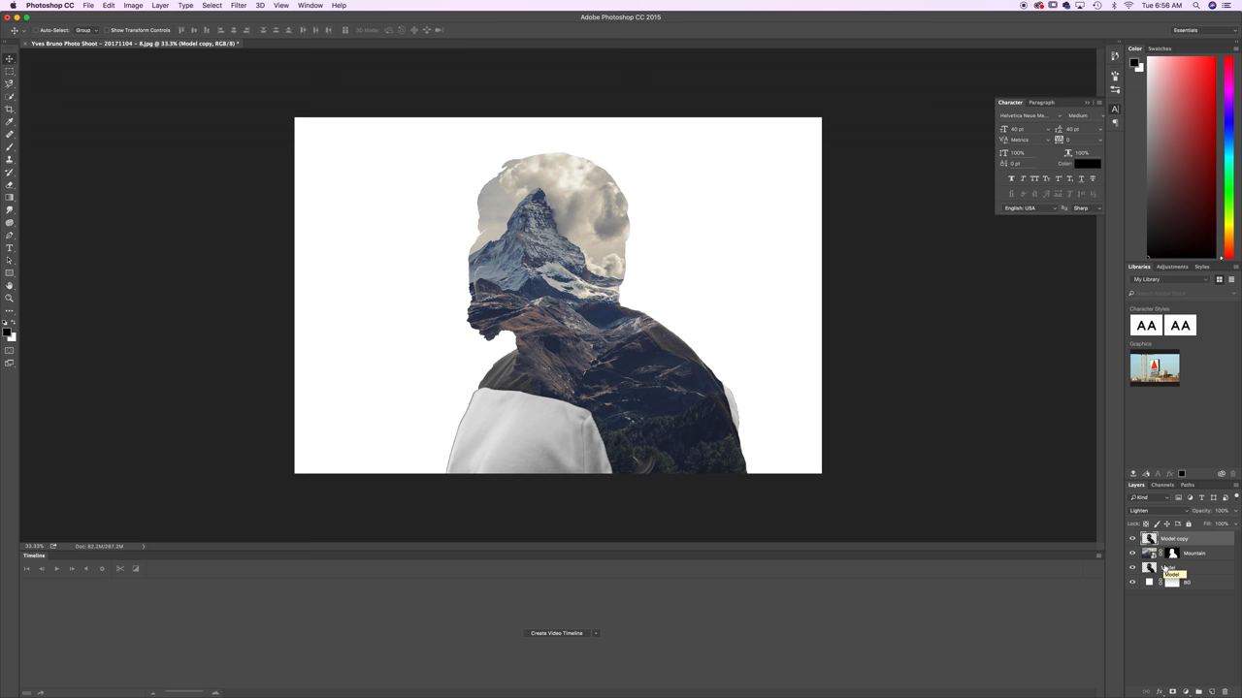
click(1207, 512)
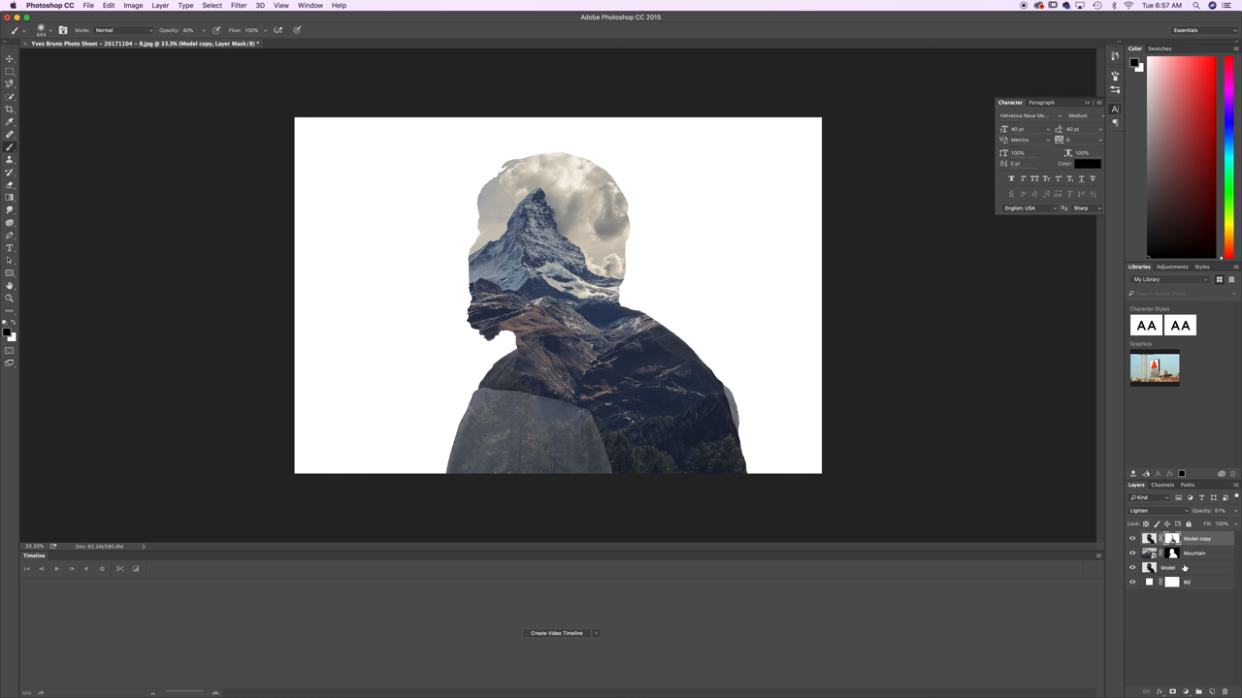
Step: Paint on the Model copy's mask to uncover the man's face through the mountains
click(1195, 553)
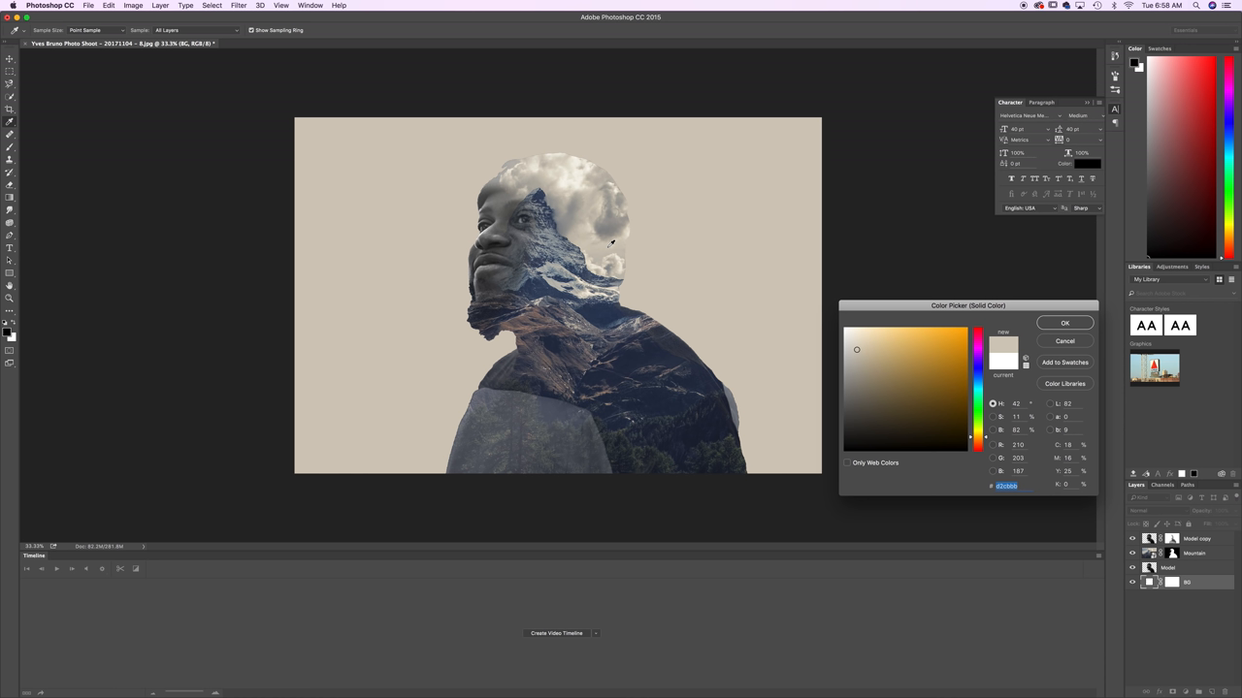
mouse_move(1025, 314)
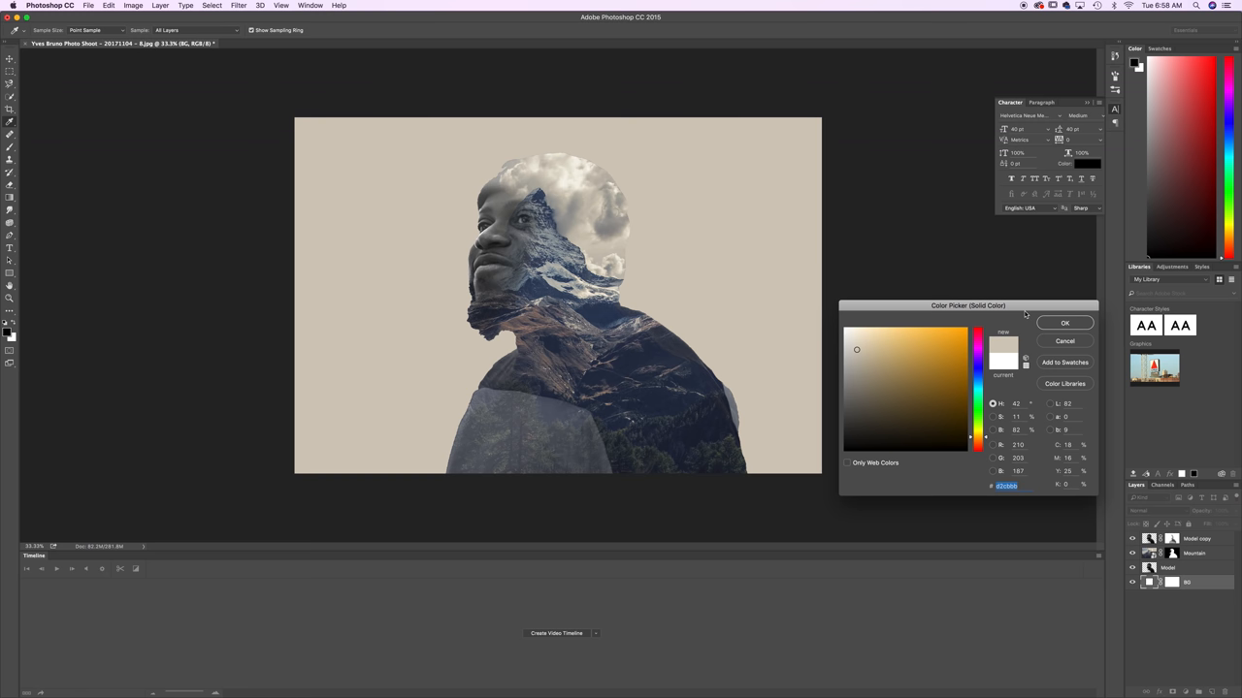
Step: Set the beige backdrop colour, unhide the mountain copy and target its mask for the clouds
click(1063, 322)
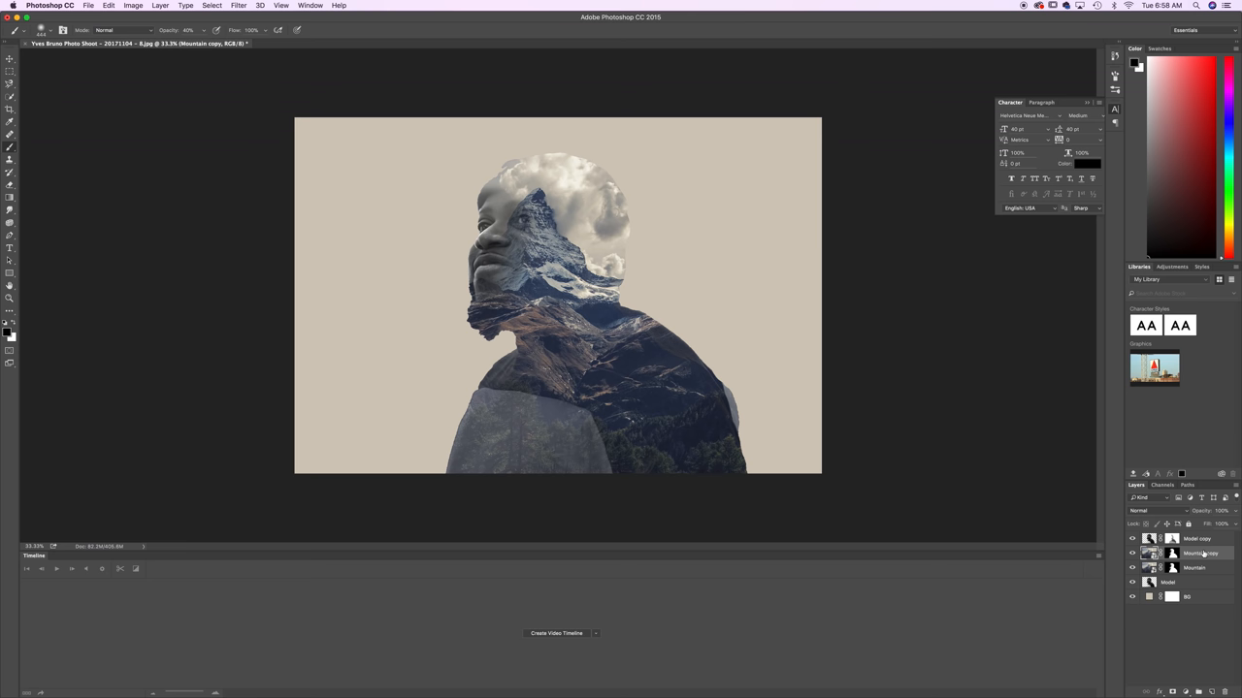
click(1131, 539)
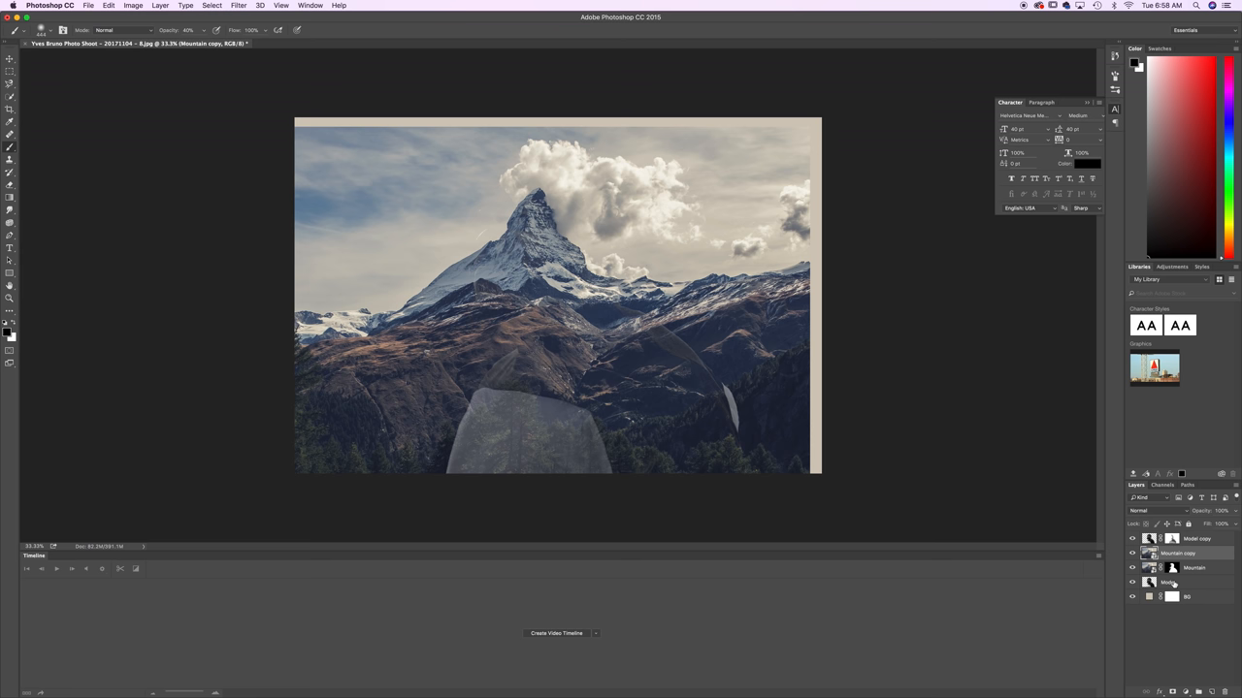
click(1152, 512)
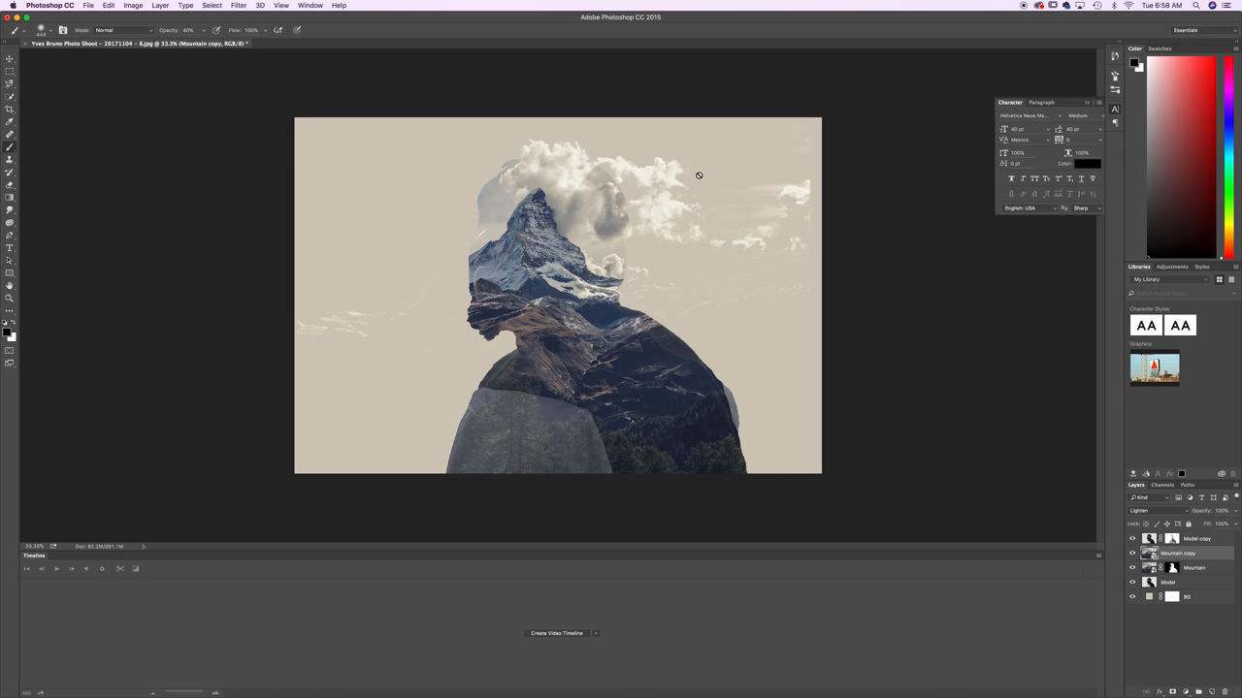
mouse_move(1122, 427)
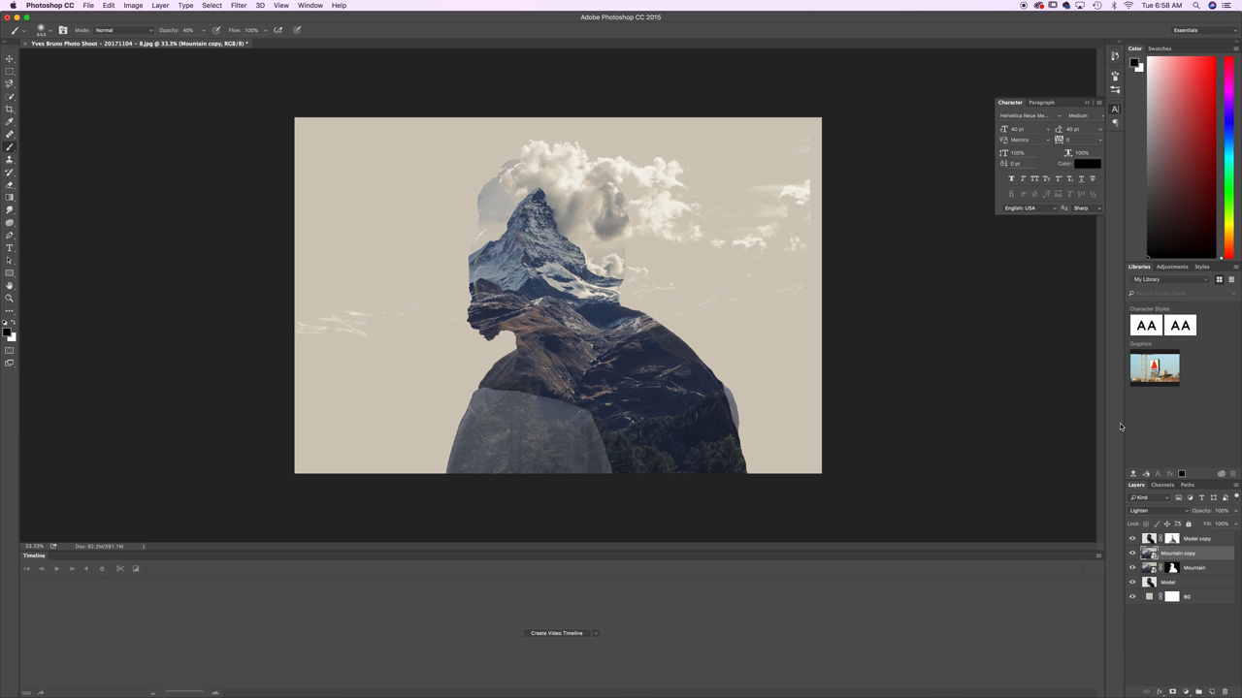
Step: Paint on the layer masks with the Brush to restore the man's face under the clouds
click(1175, 553)
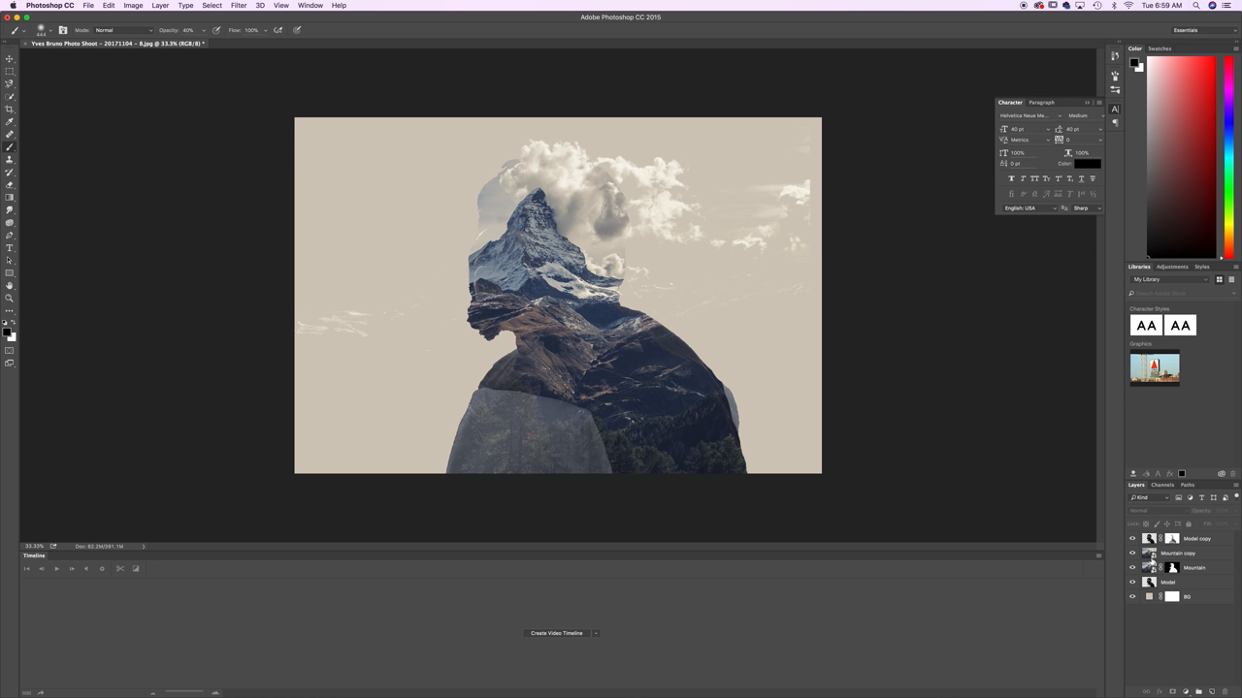
click(1180, 554)
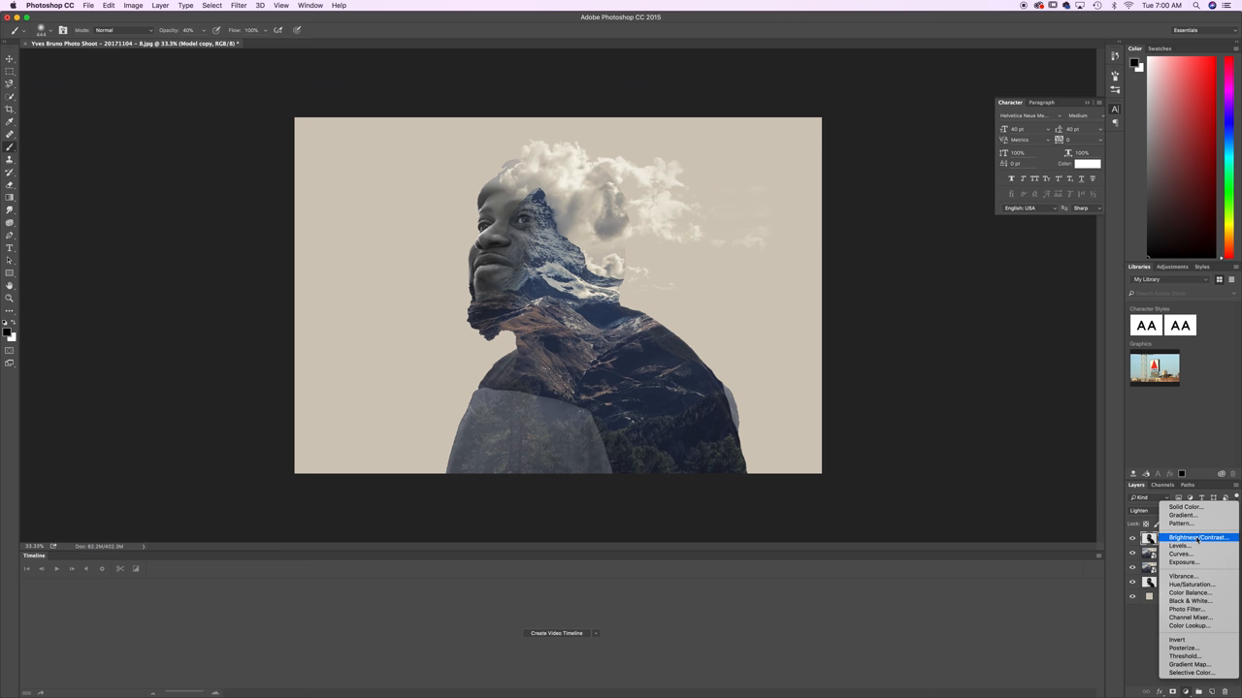
Step: Add a soft pink Solid Color fill layer and set its blend mode to tint the composite
click(1183, 507)
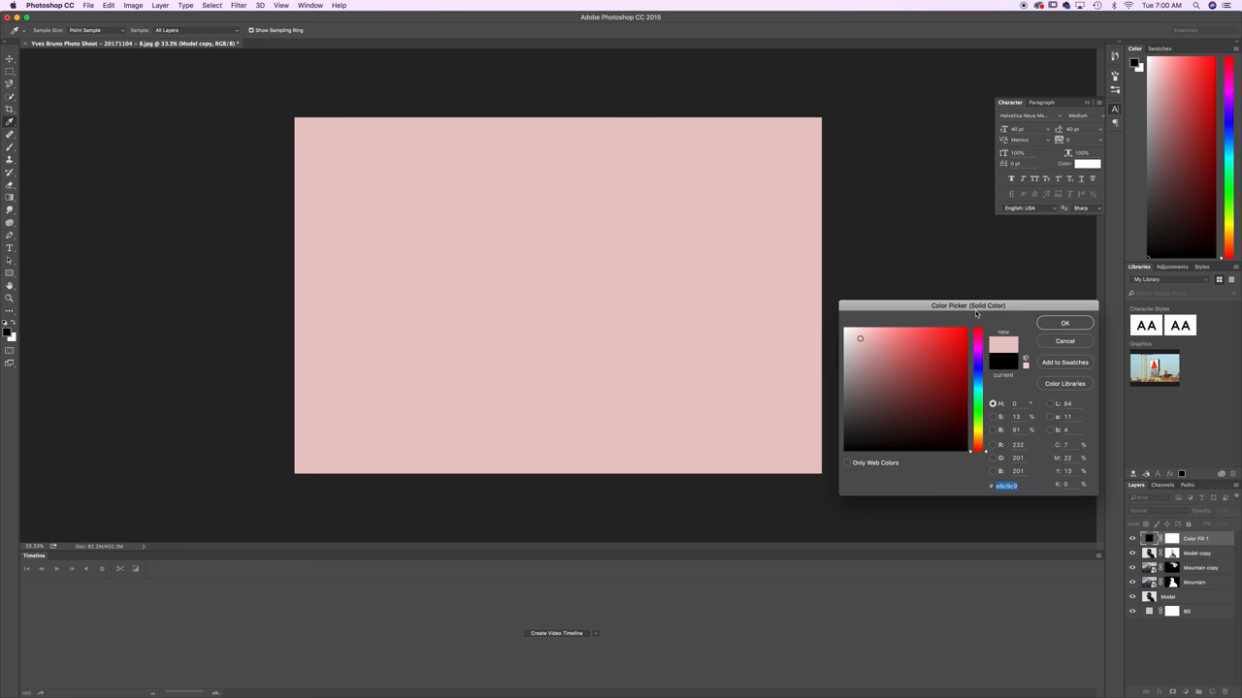
click(1063, 322)
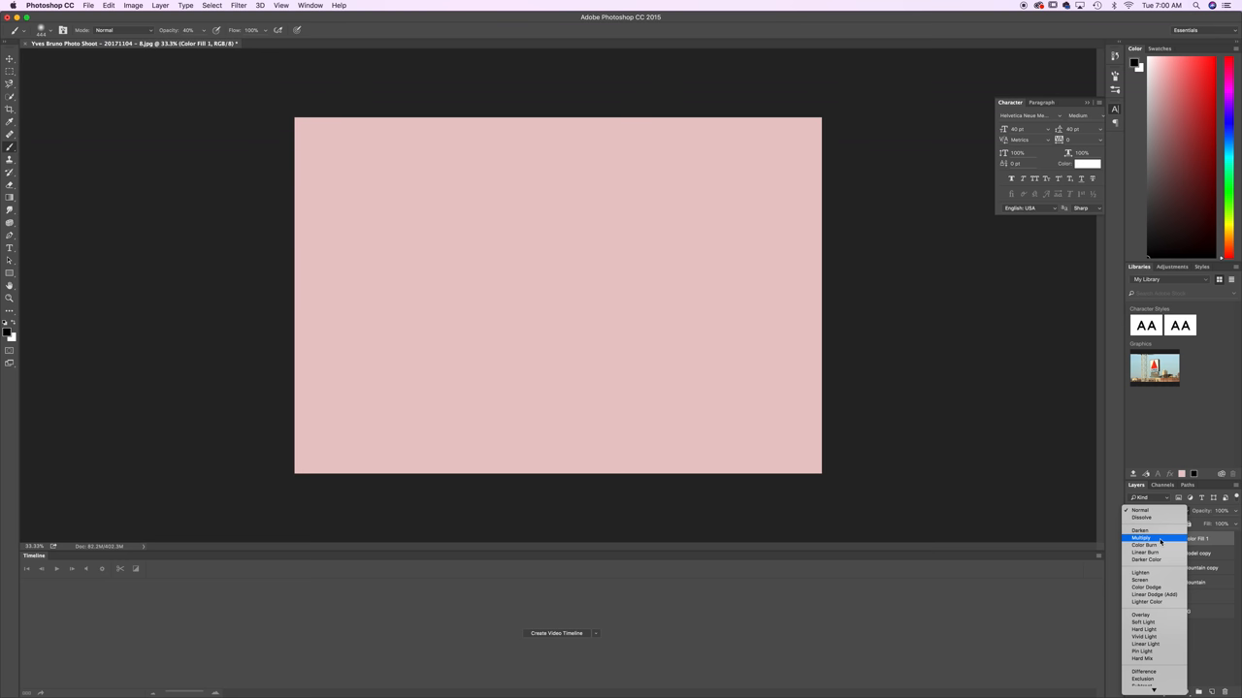
click(1141, 540)
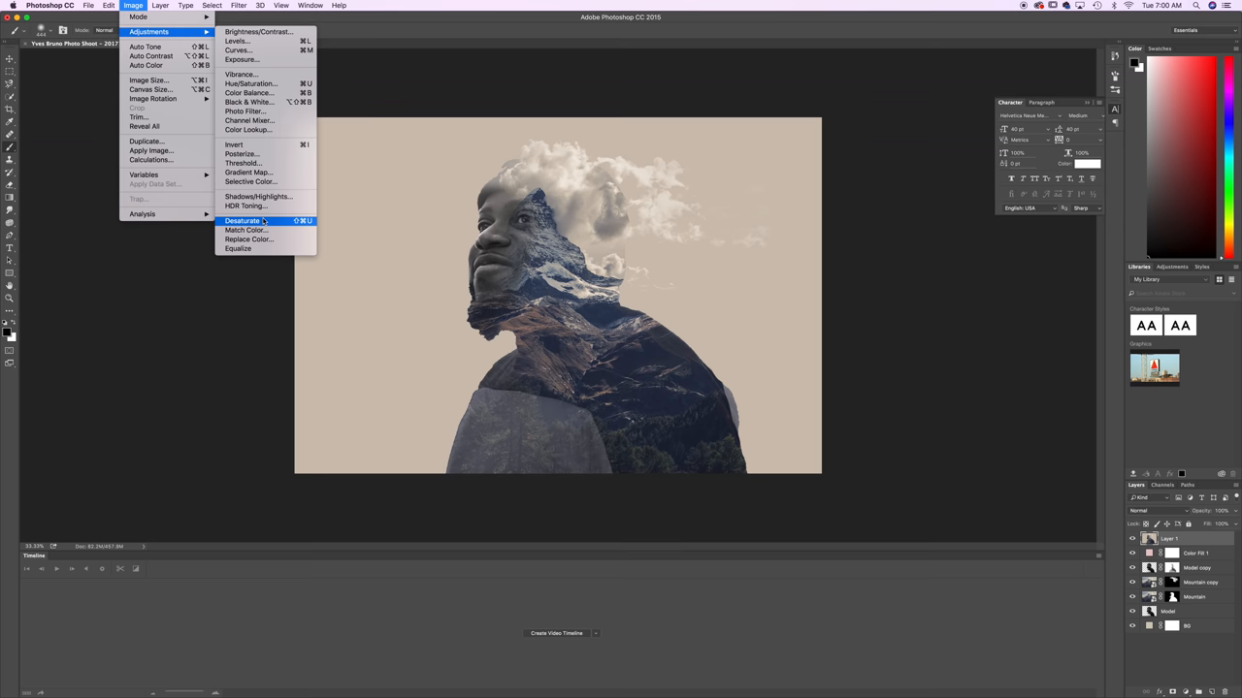
Step: Desaturate the merged top layer and lower its blend mode and opacity to mute the colours
click(243, 221)
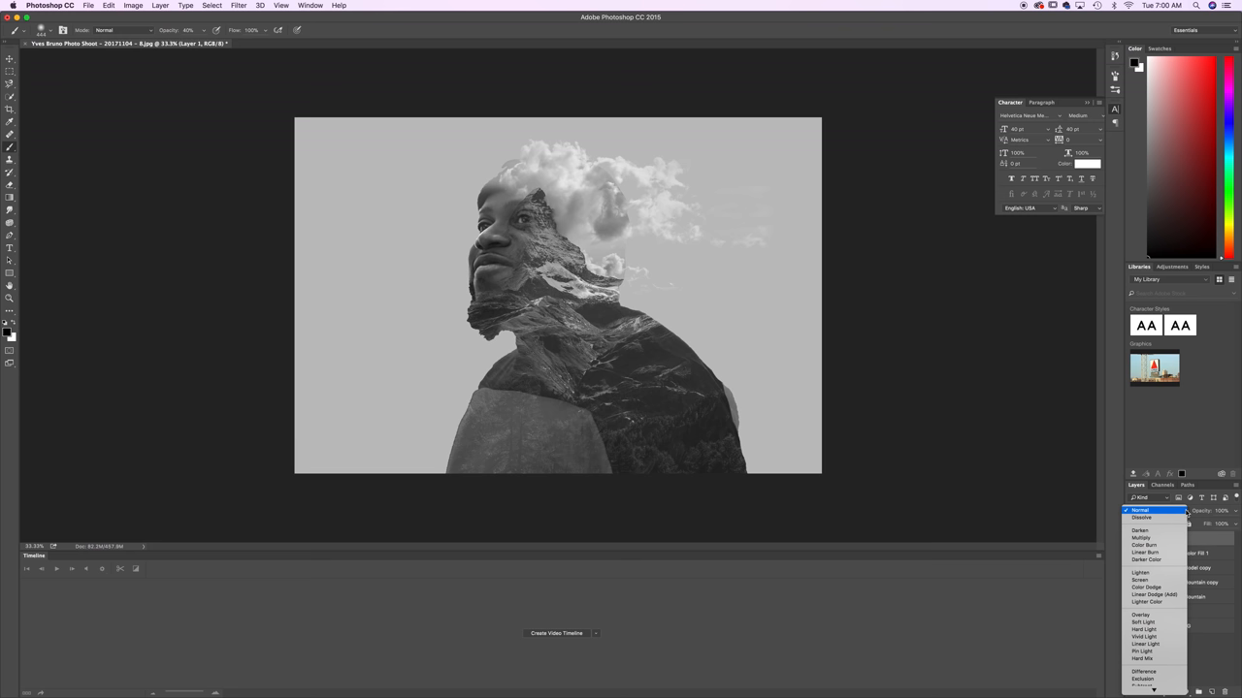
click(1142, 621)
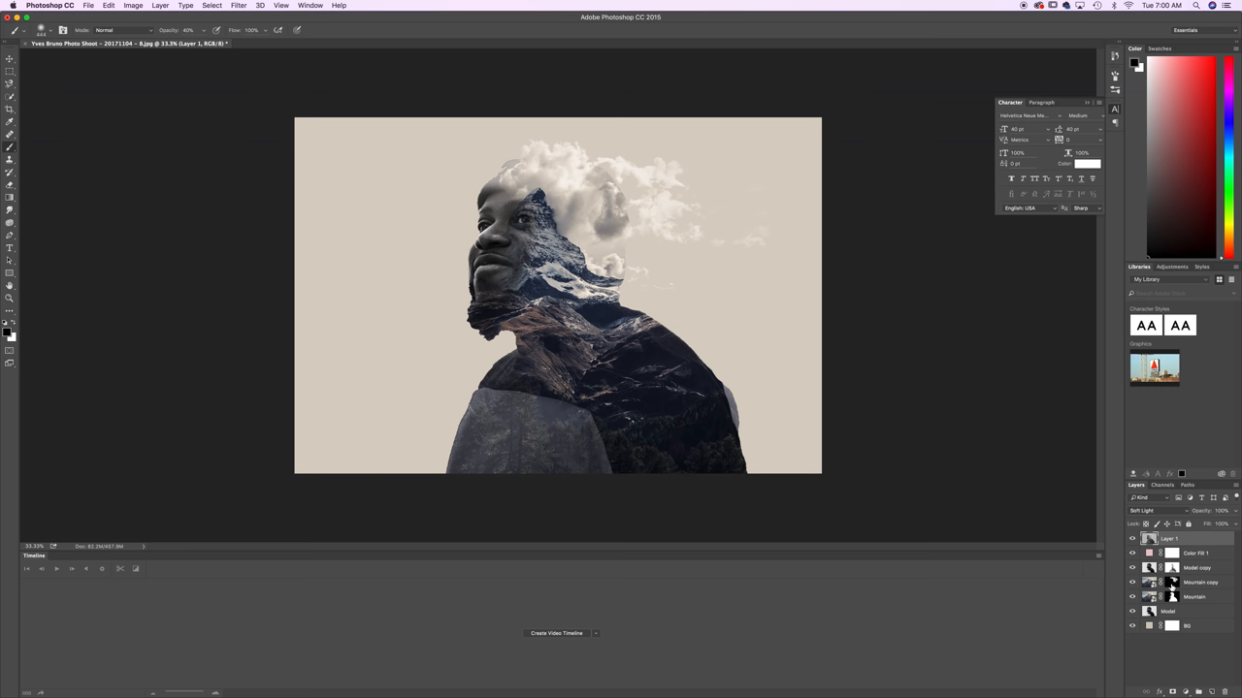
click(1218, 513)
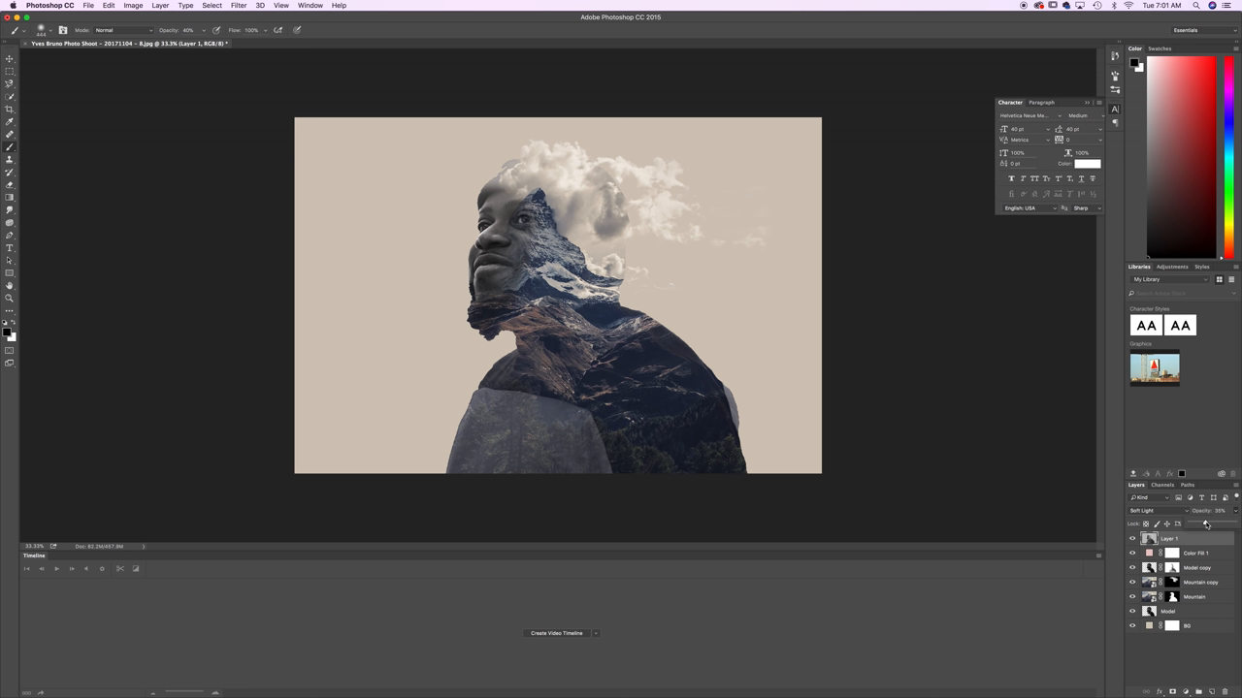